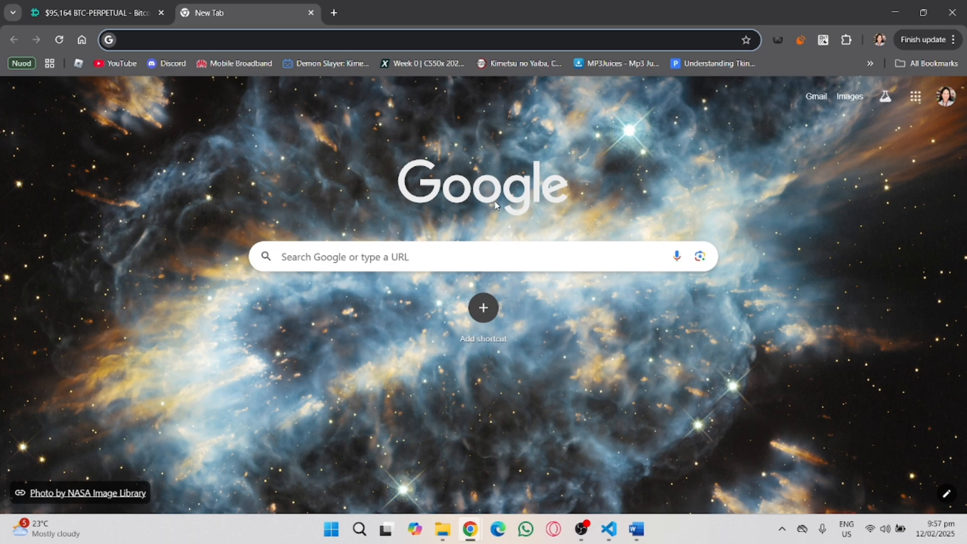
# Search Google for 'adspower download' and open the sponsored AdsPower download result
pyautogui.write('Adspower')
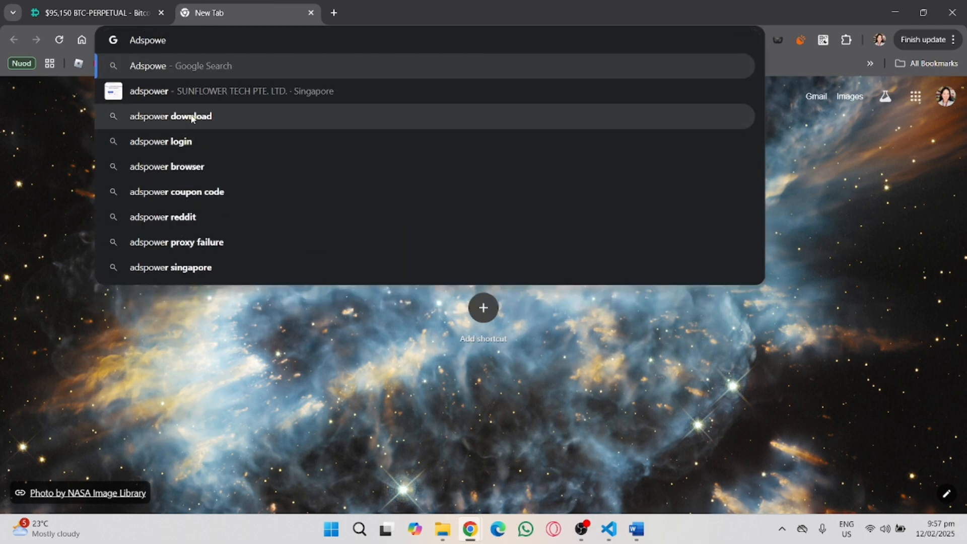
pyautogui.click(171, 116)
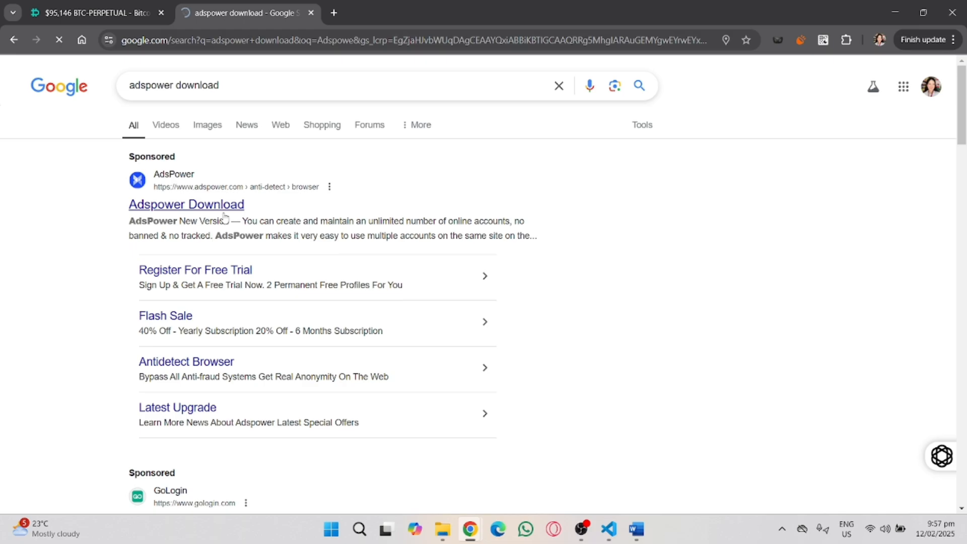
pyautogui.click(186, 205)
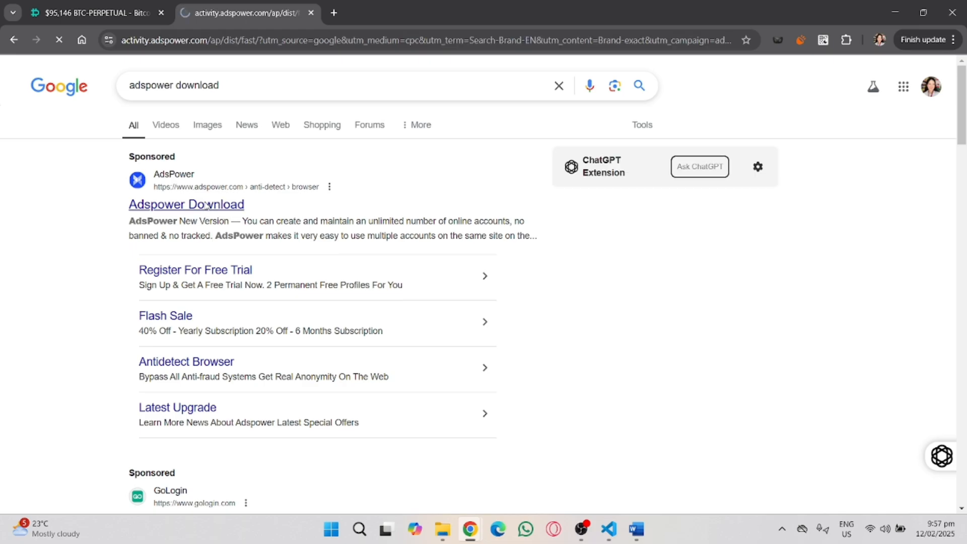
# Download the 64-bit Windows installer from the AdsPower page and launch the setup
pyautogui.click(186, 205)
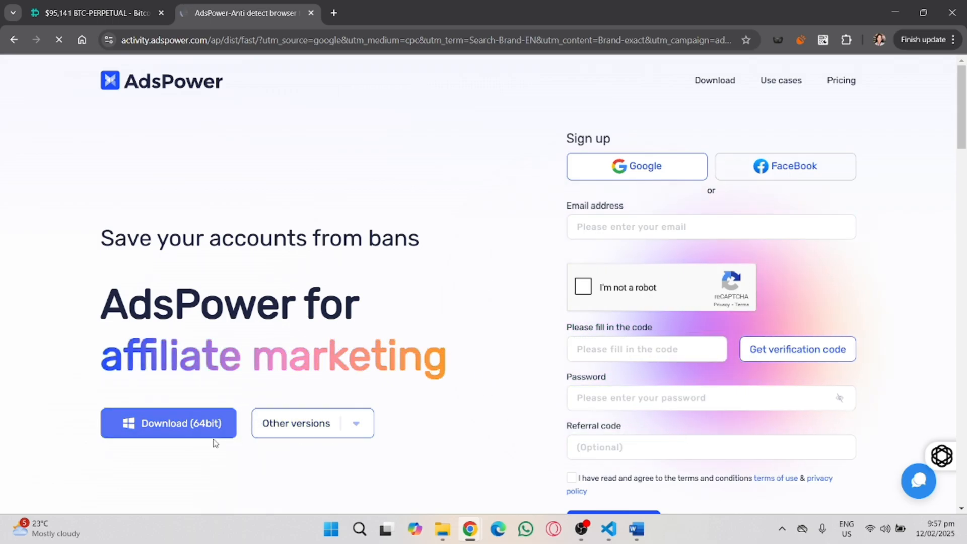
pyautogui.scroll(-3)
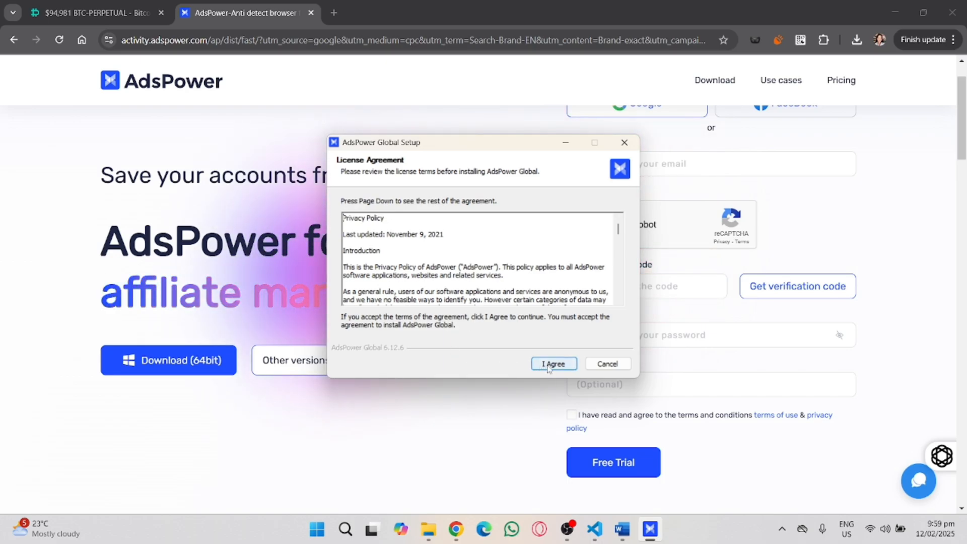
# Accept the license and install AdsPower Global to C:\Program Files\AdsPower Global
pyautogui.click(554, 364)
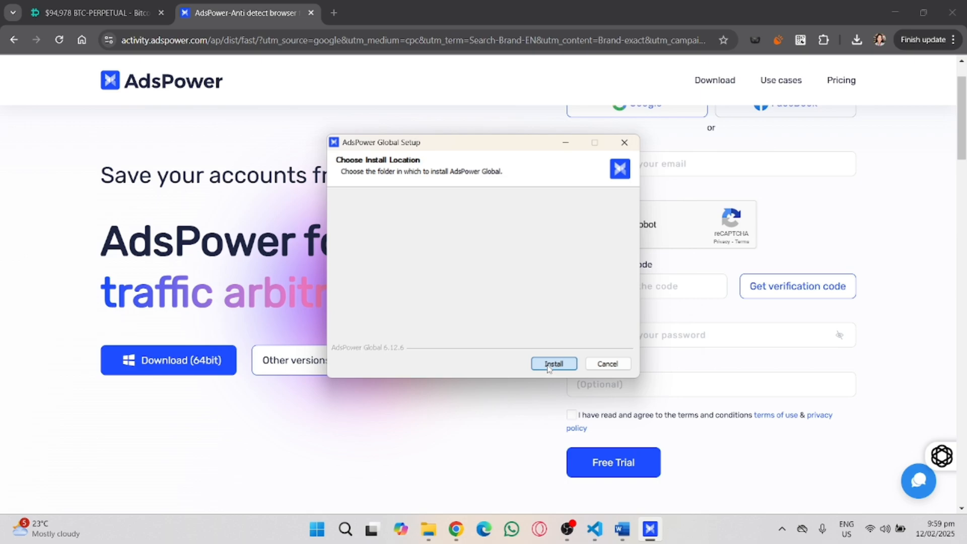
pyautogui.click(553, 364)
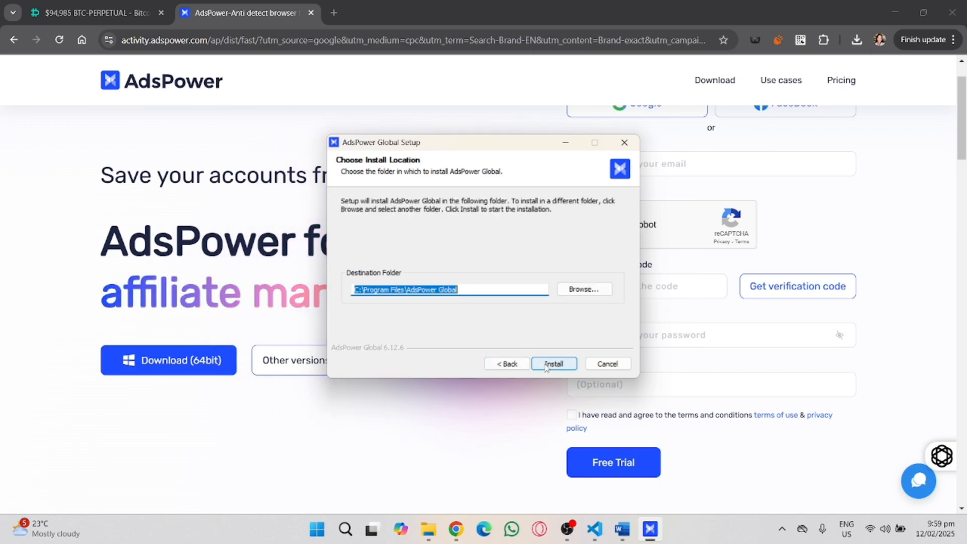
pyautogui.click(554, 364)
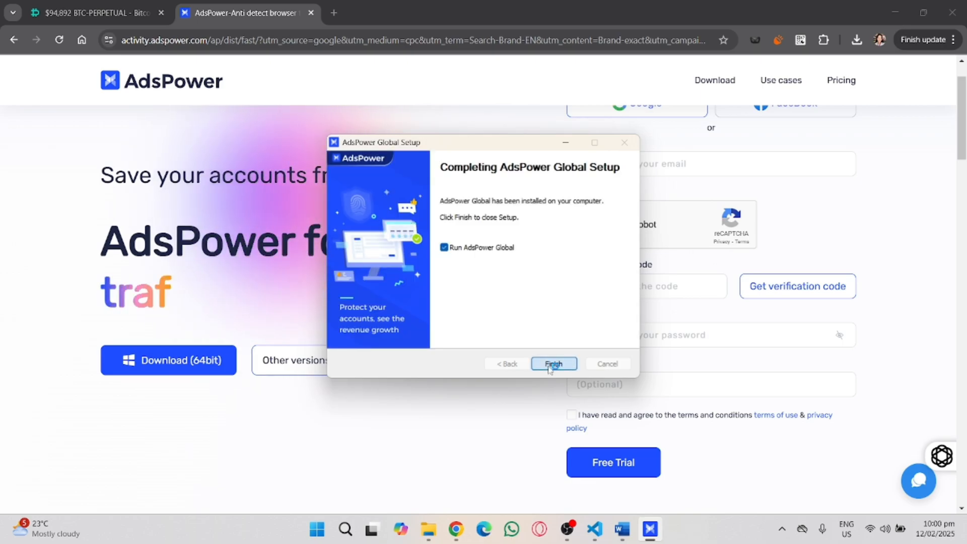
pyautogui.click(553, 364)
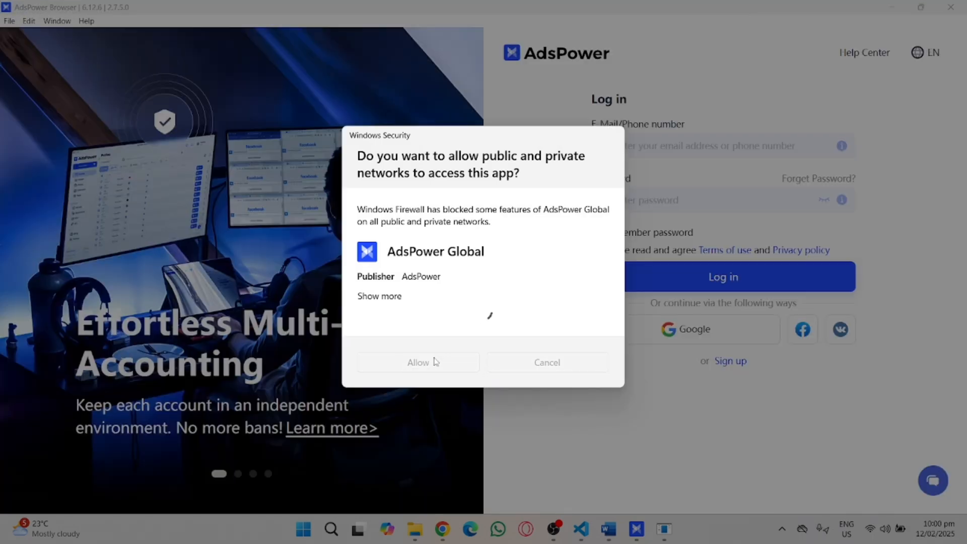
# Allow AdsPower Global through the Windows firewall on public and private networks
pyautogui.click(418, 361)
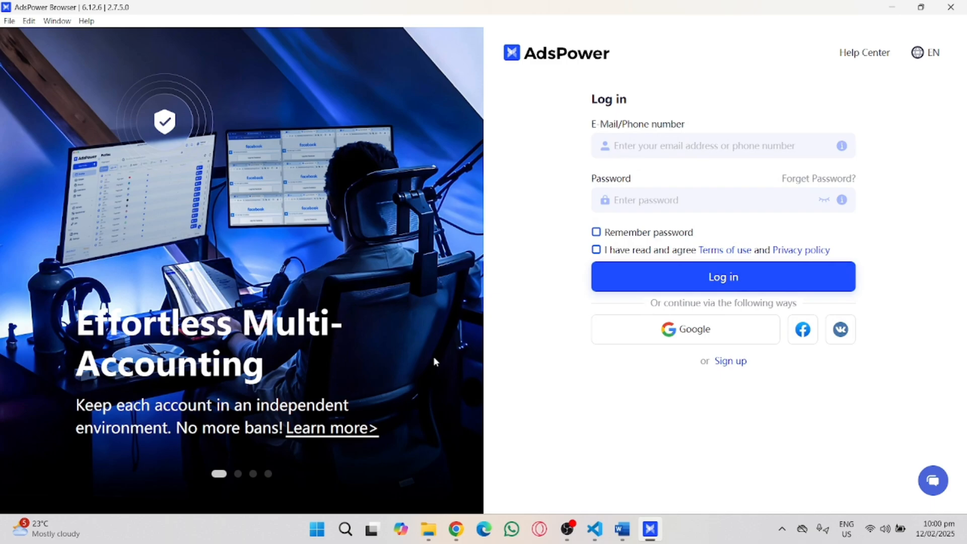
pyautogui.moveTo(708, 296)
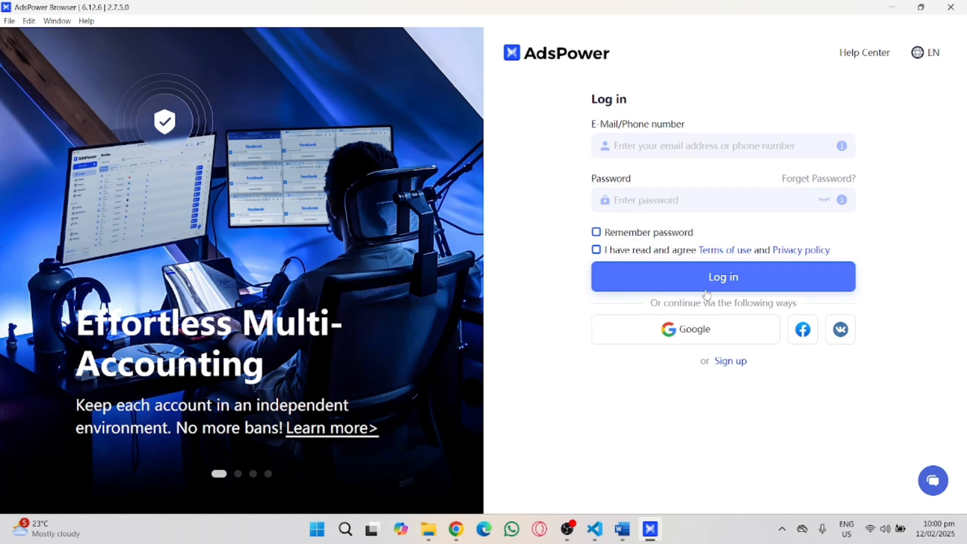